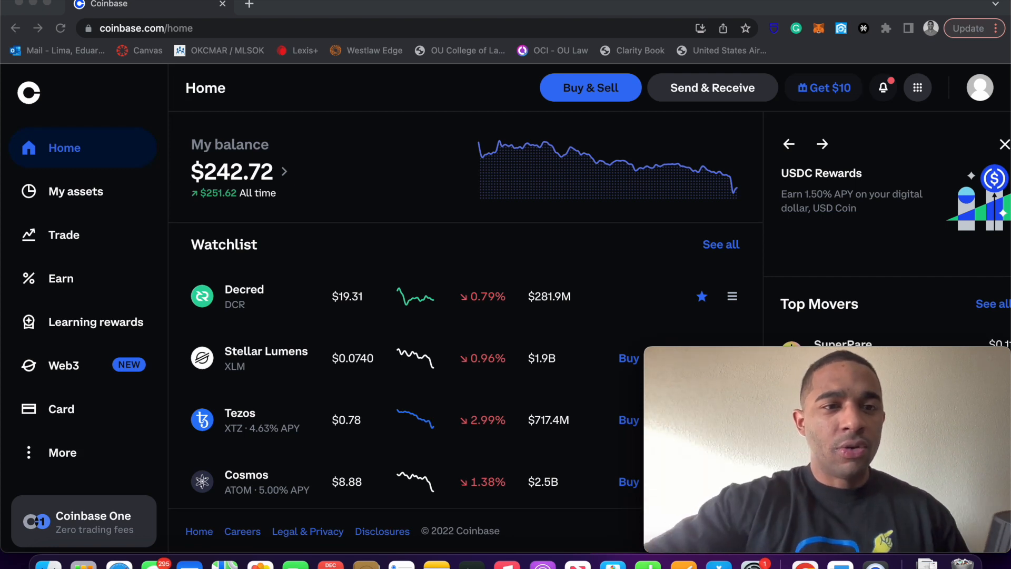
mouse_move(347, 444)
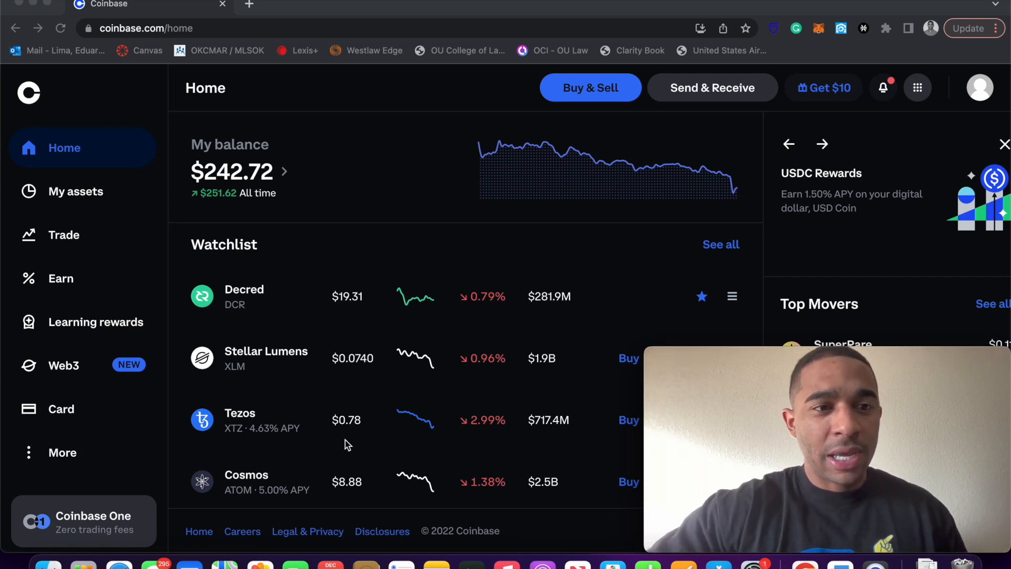
mouse_move(88, 199)
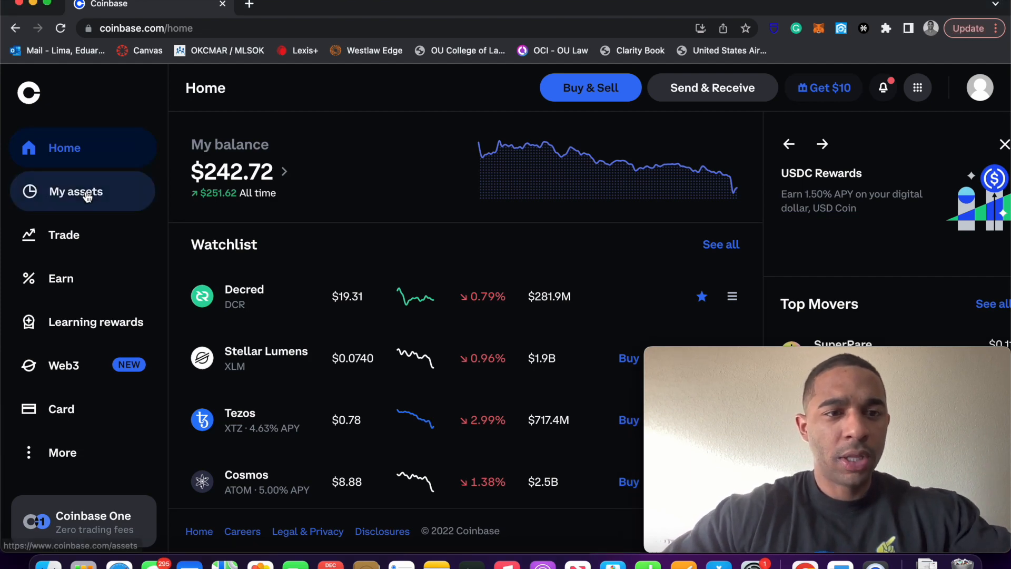
- Show the My assets list with the Stacks, Cosmos, USD Coin and Solana holdings
click(76, 190)
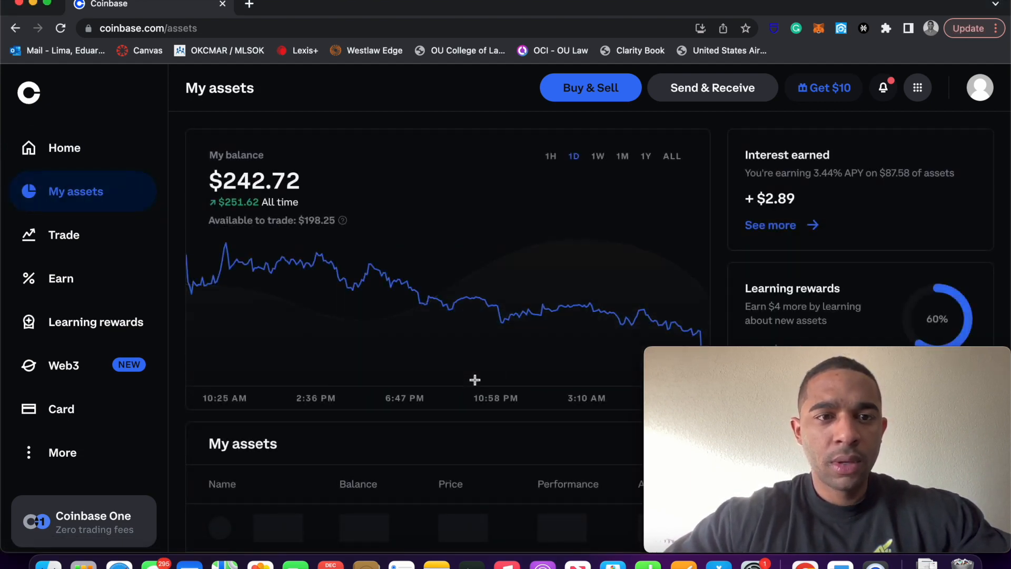
scroll(down, 3)
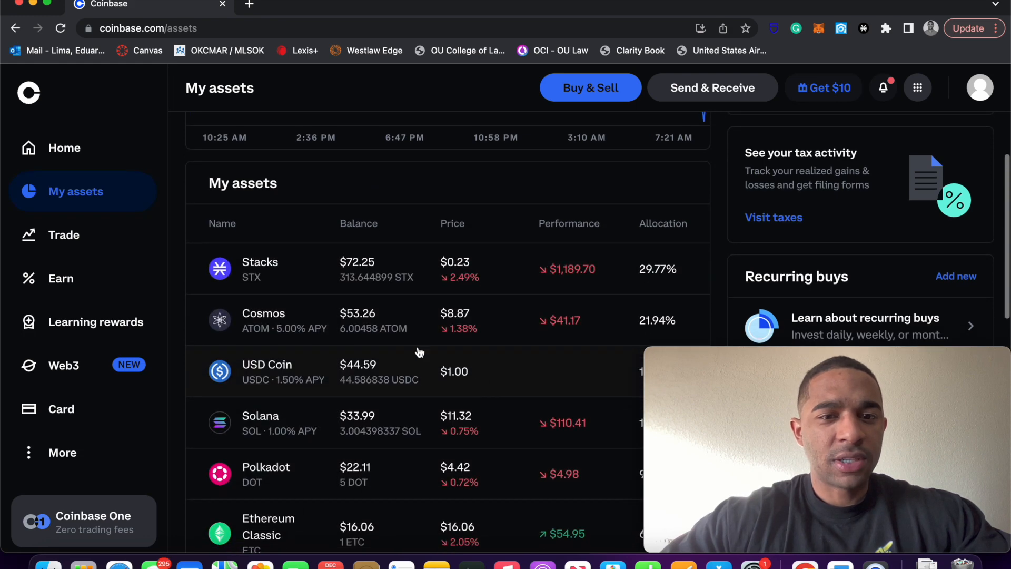
- Bring up the Stacks (STX) price page with the ALL chart range selected
click(260, 269)
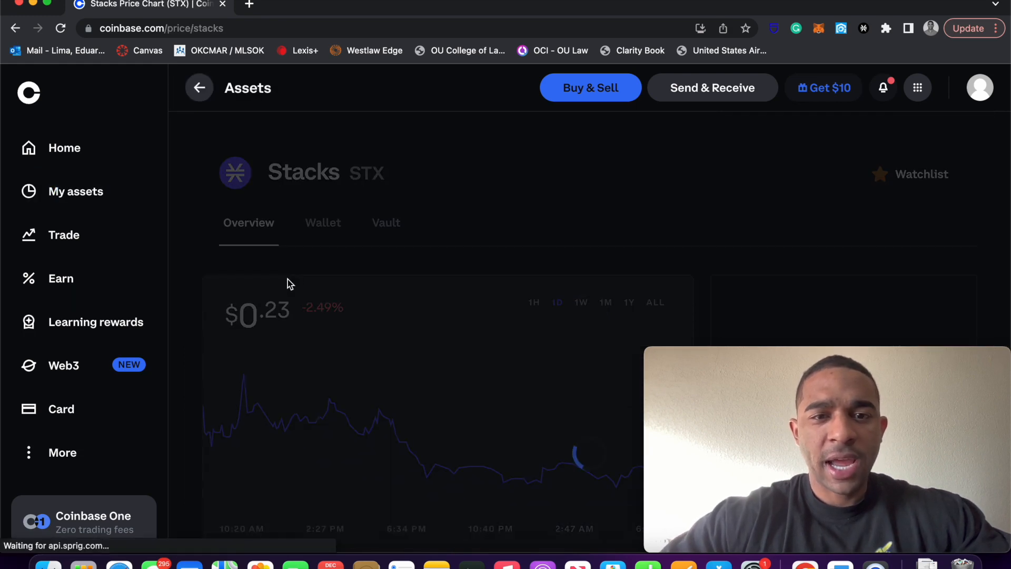
scroll(down, 3)
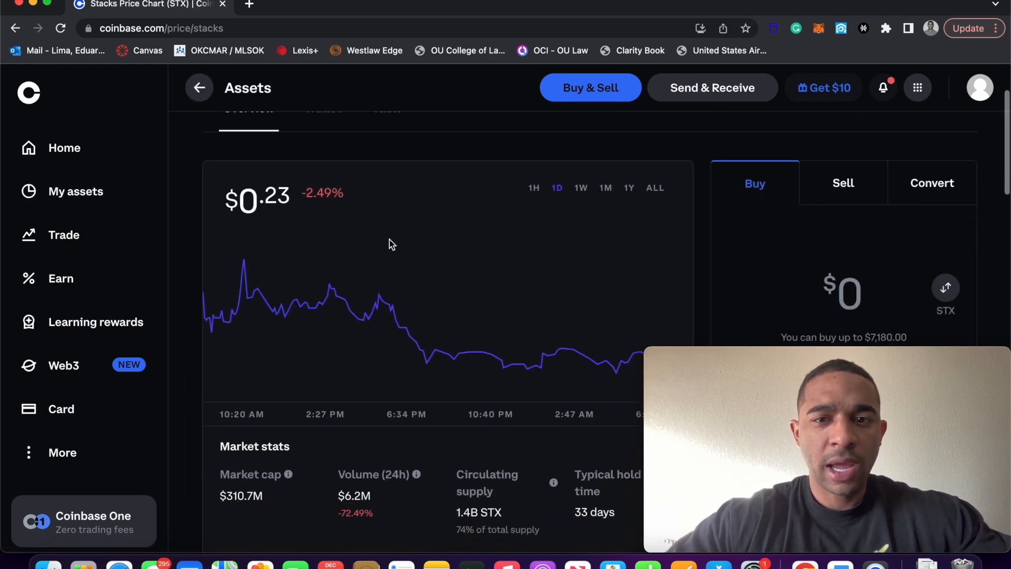
click(654, 187)
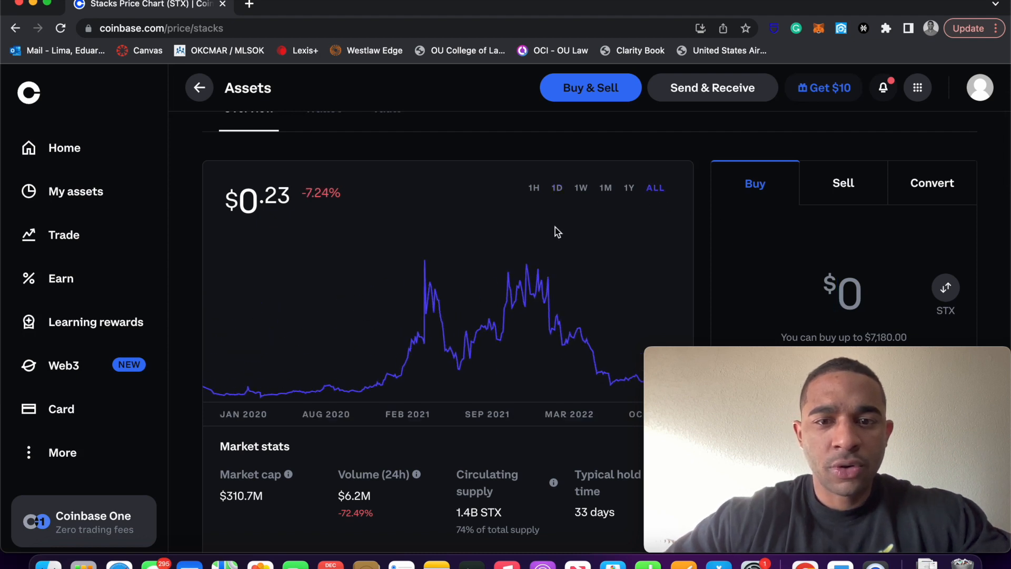
- Scroll through the Stacks market stats and past-year performance
scroll(down, 3)
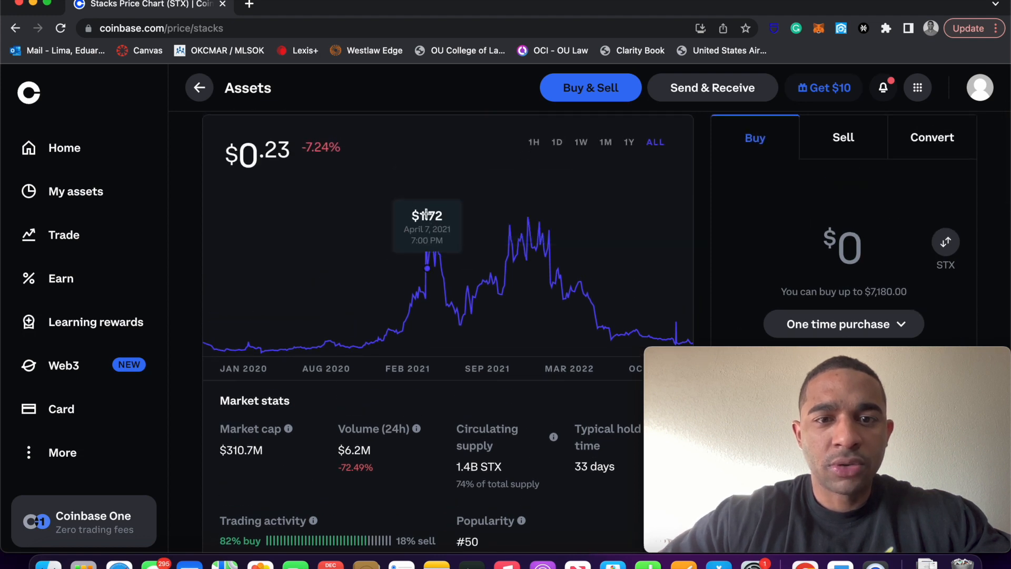
mouse_move(425, 210)
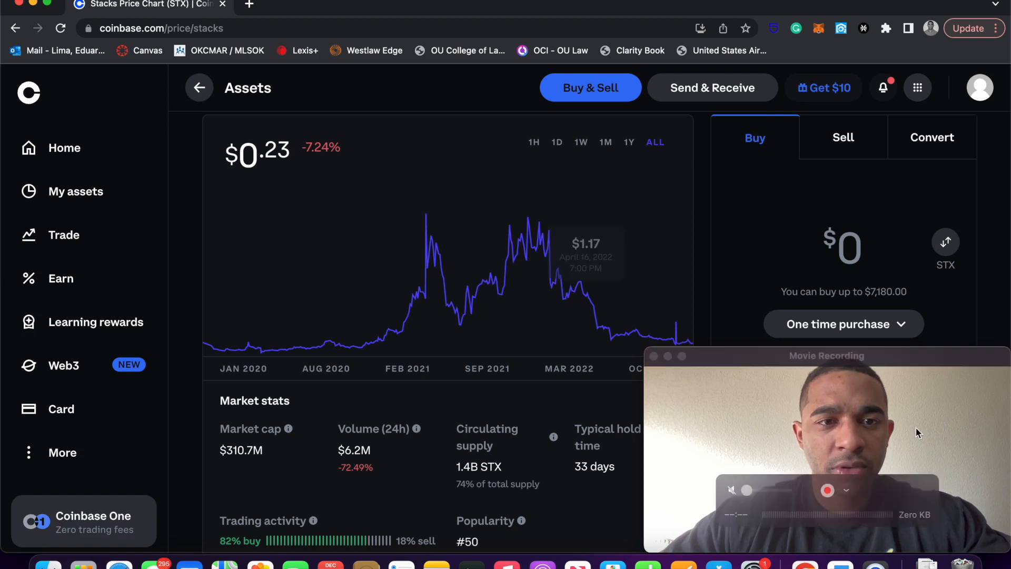
scroll(down, 3)
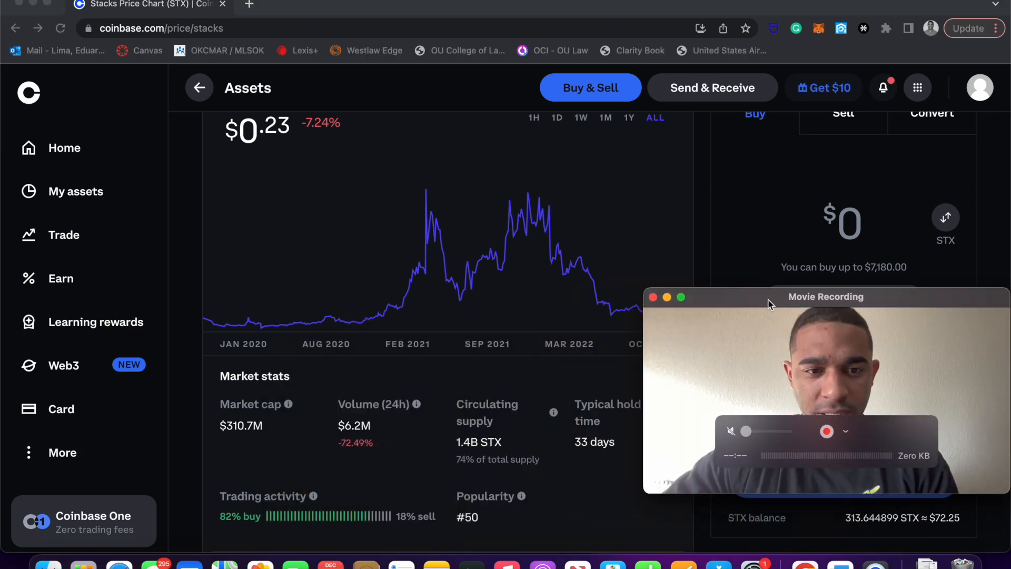
scroll(down, 3)
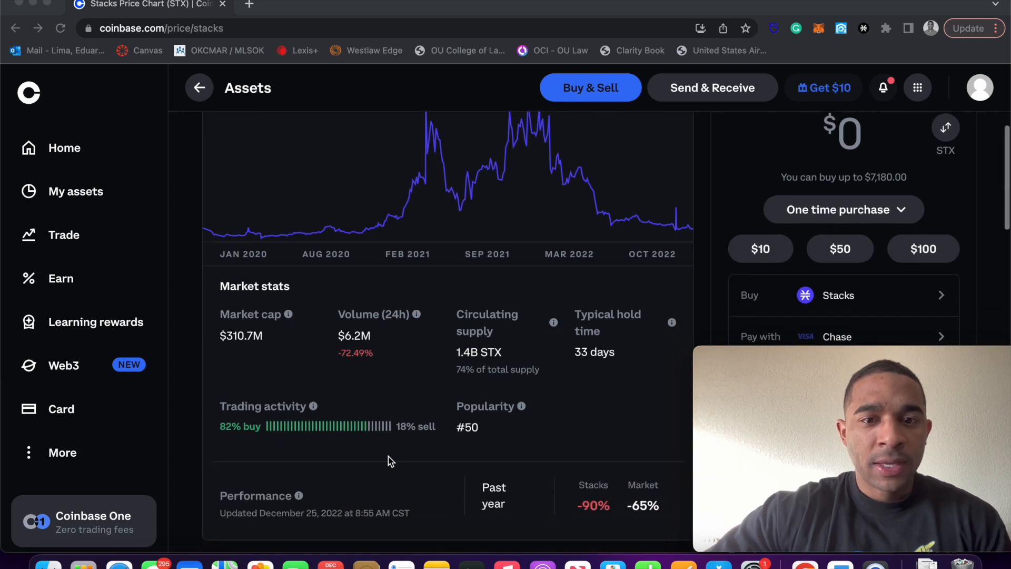
mouse_move(252, 353)
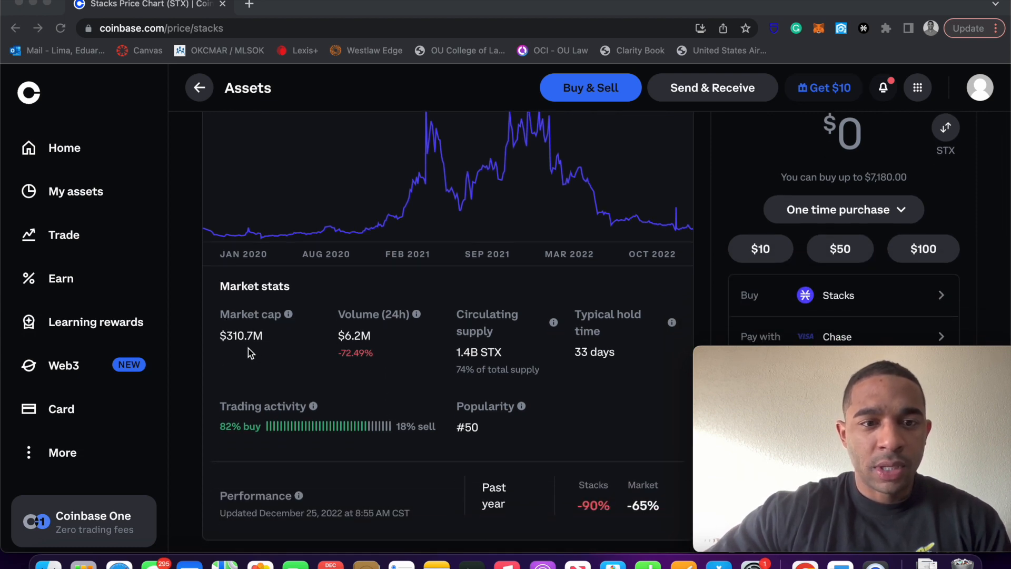
mouse_move(527, 443)
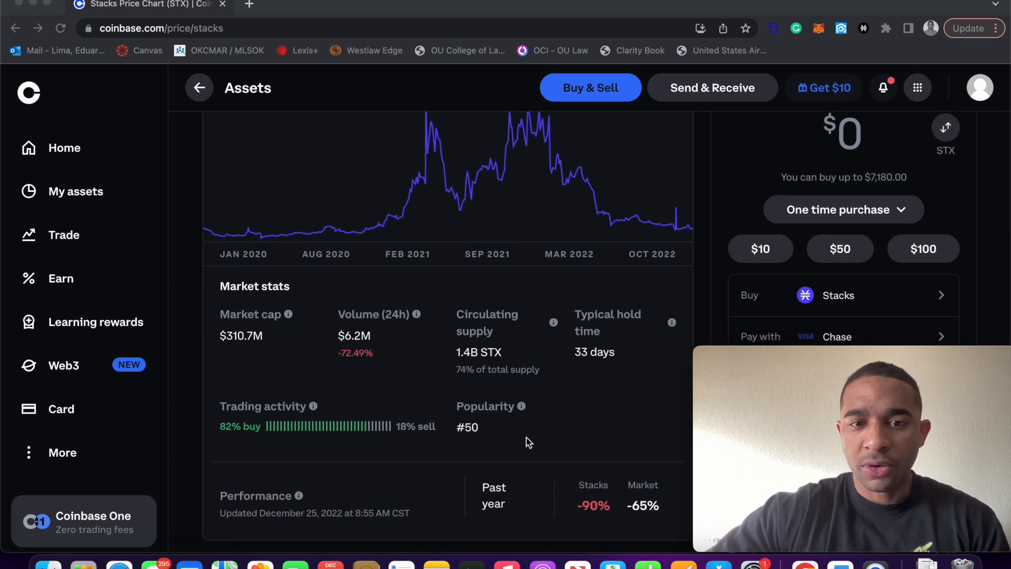
scroll(down, 3)
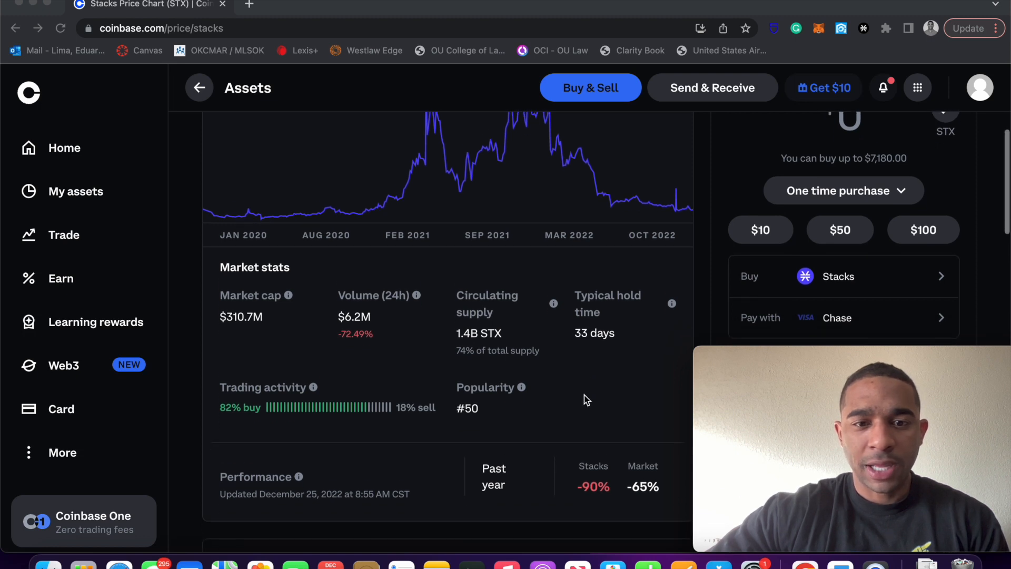
scroll(down, 3)
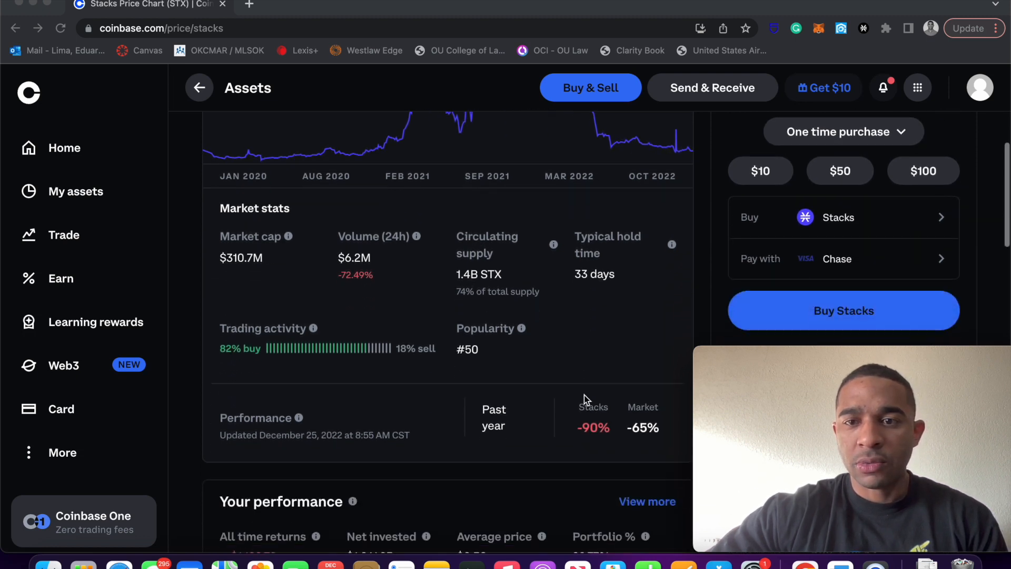
scroll(up, 3)
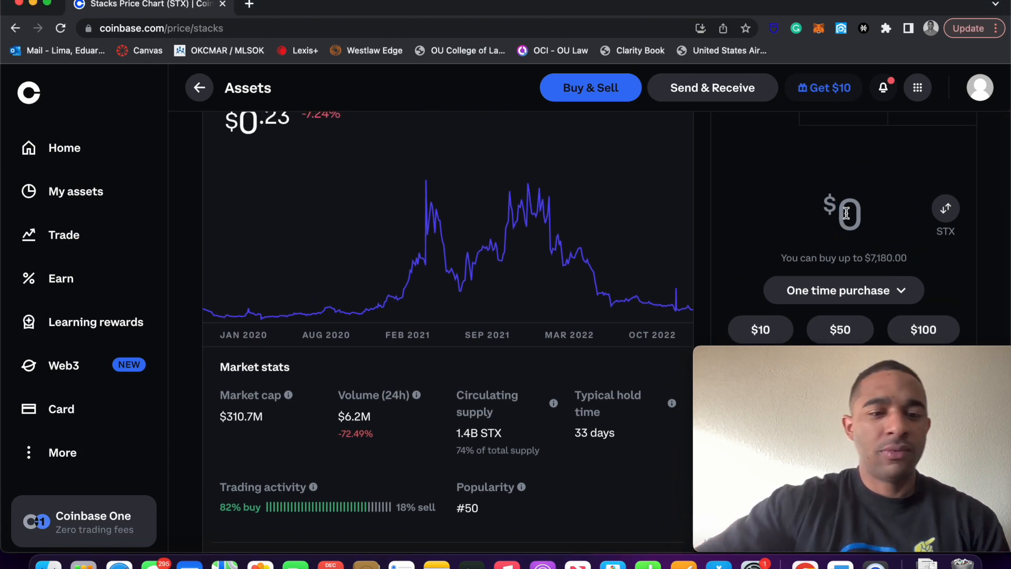
- Preview a $10 buy order of Stacks
click(760, 330)
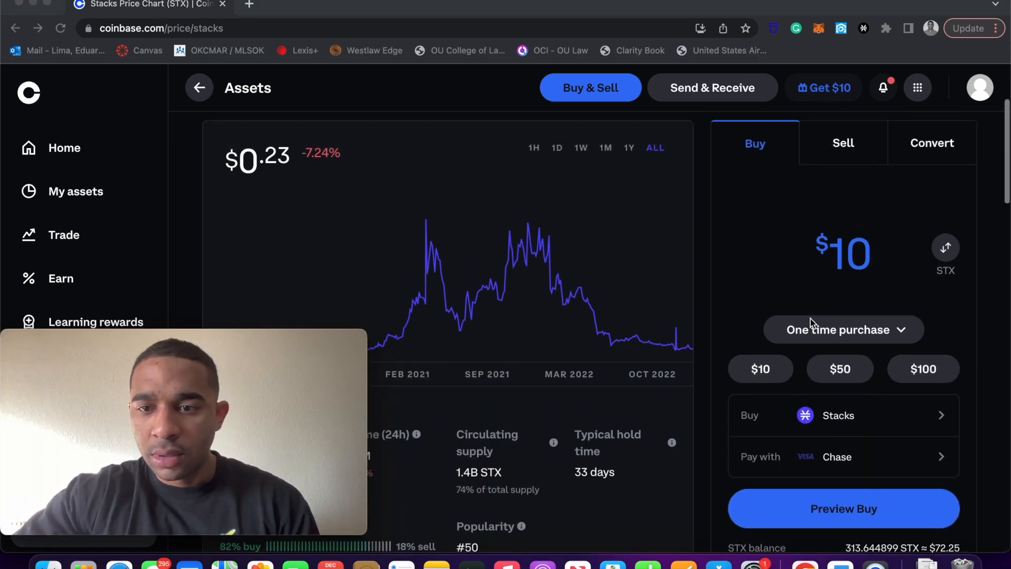
scroll(down, 3)
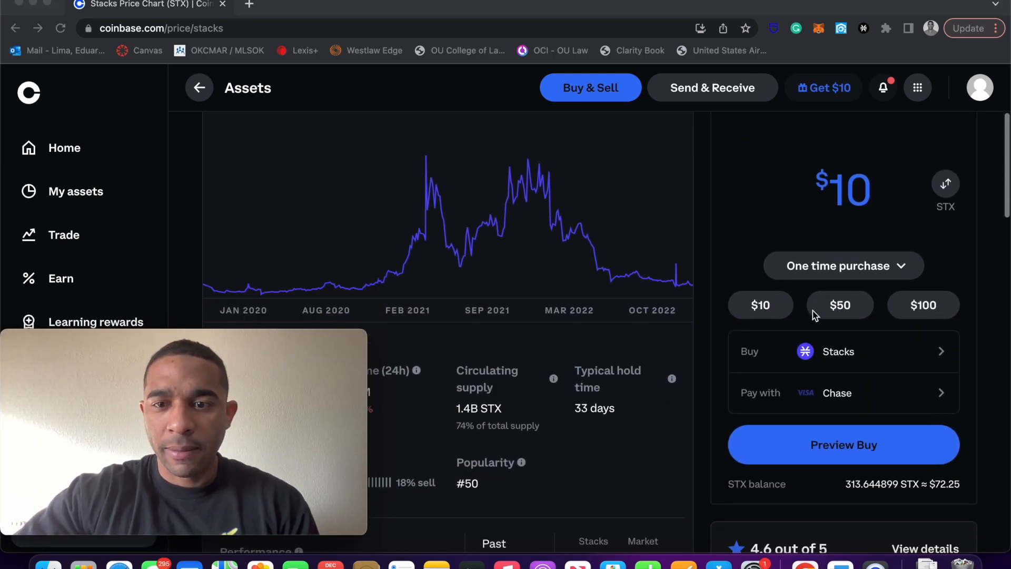
click(843, 445)
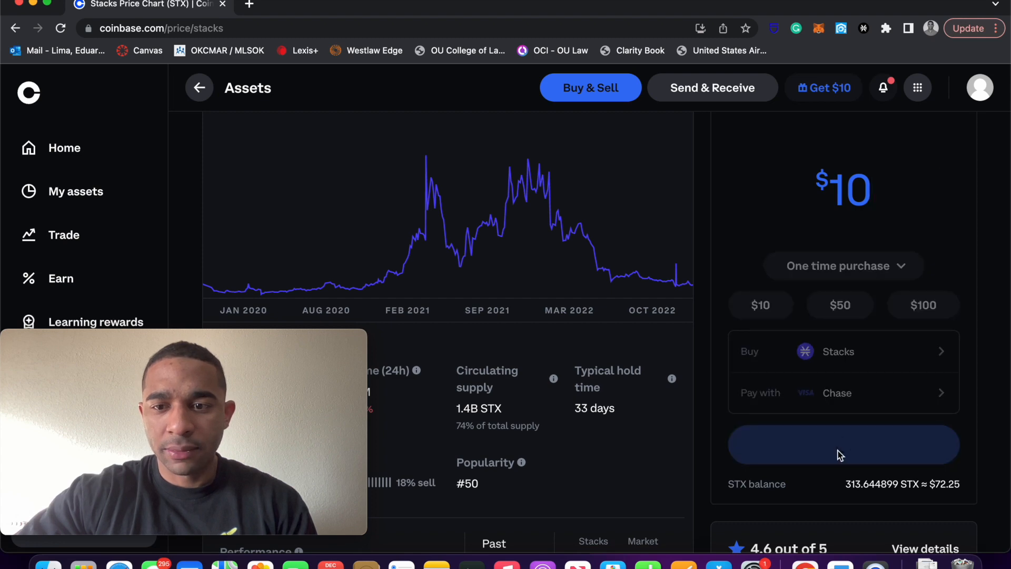
click(842, 445)
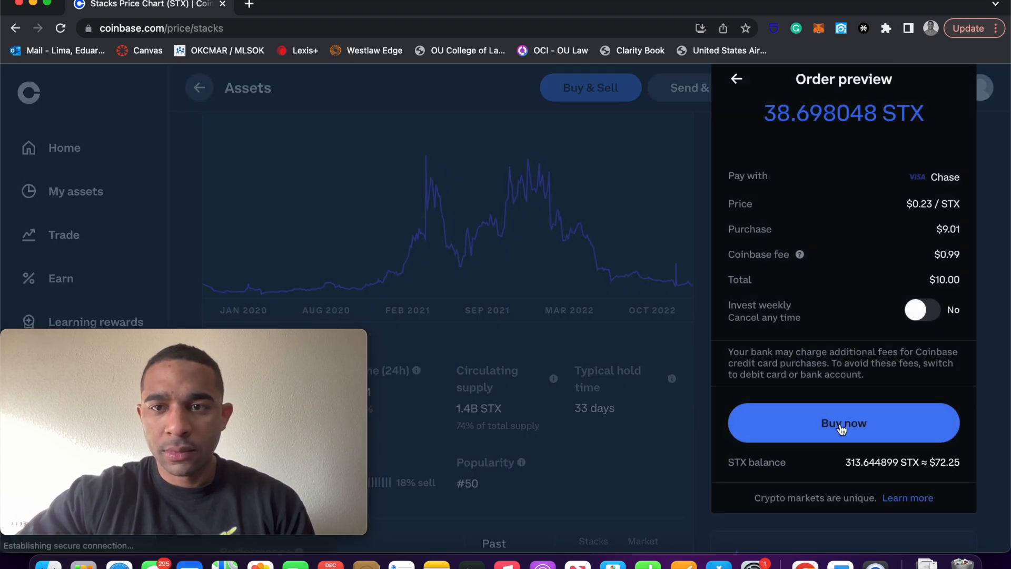
- Complete the $10 purchase, buying 38.698048 STX
click(843, 424)
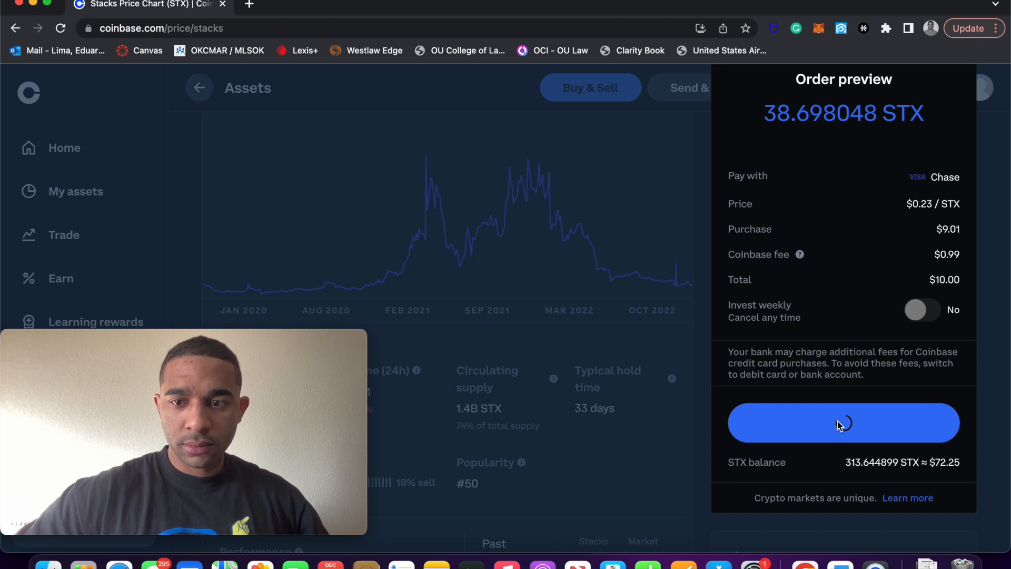
click(842, 422)
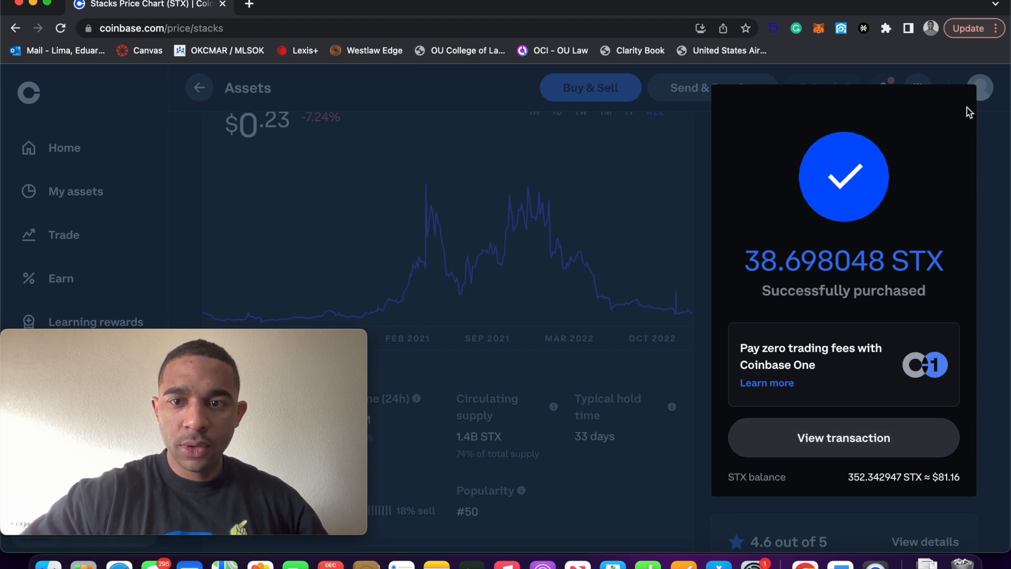
mouse_move(664, 216)
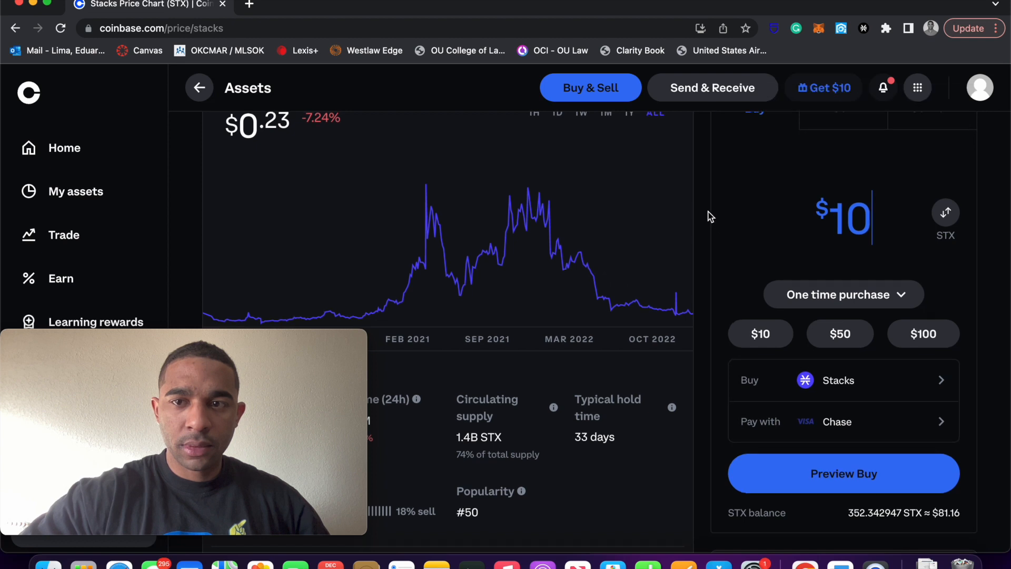
- Show the Stacks wallet activity with the +38.6980 STX purchase and 352.342947 STX balance
scroll(up, 3)
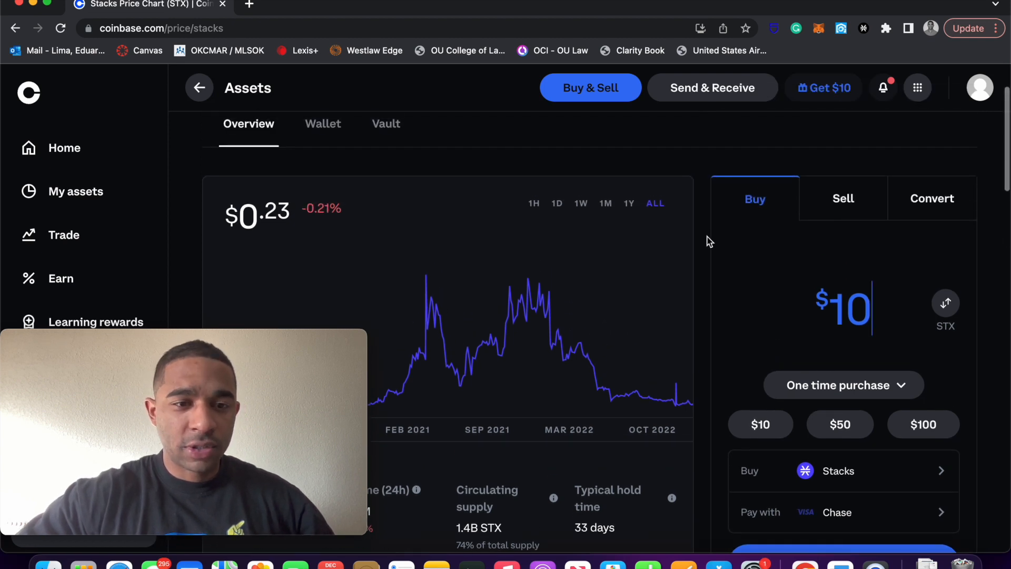
mouse_move(858, 53)
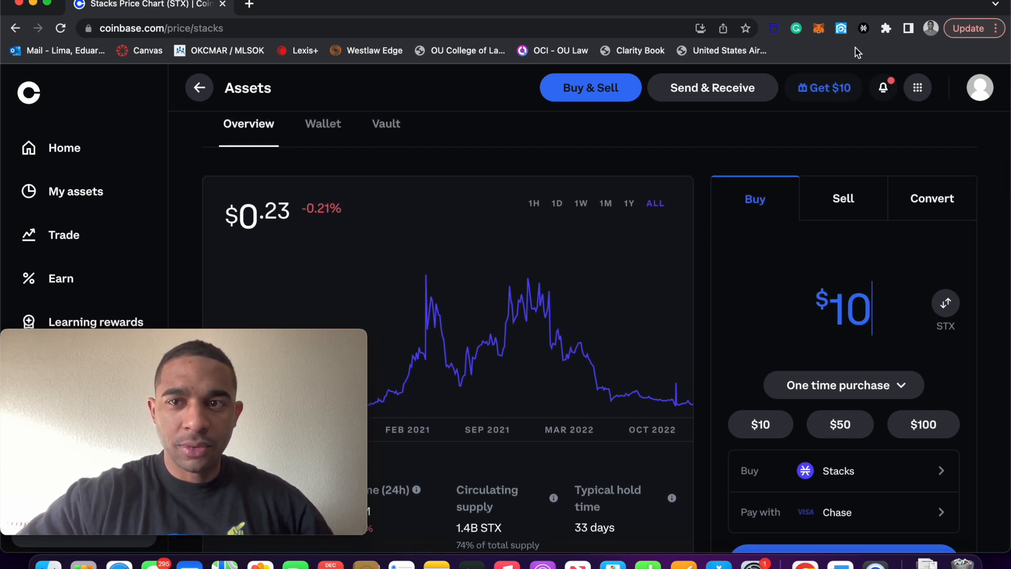
mouse_move(863, 28)
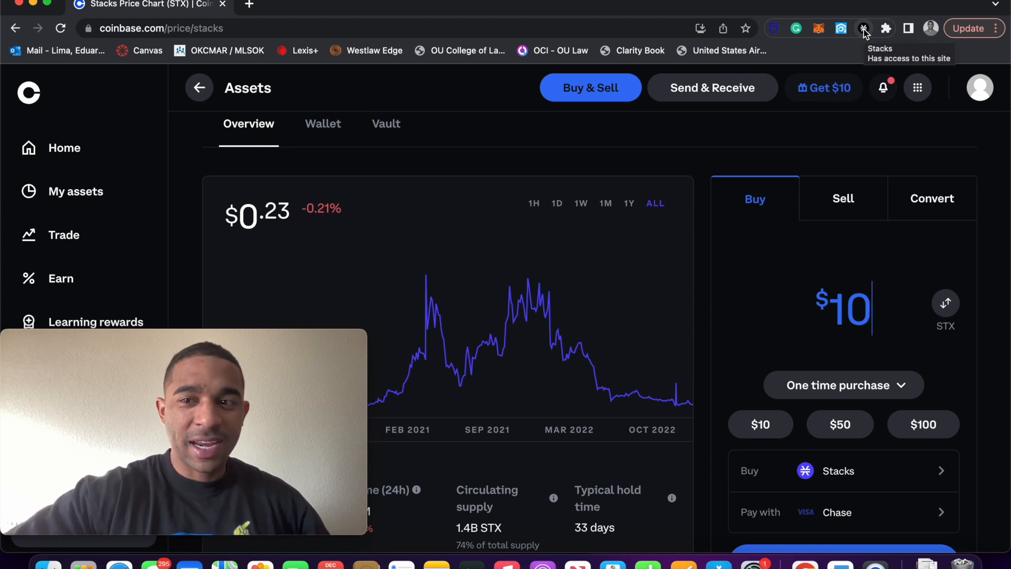
scroll(down, 3)
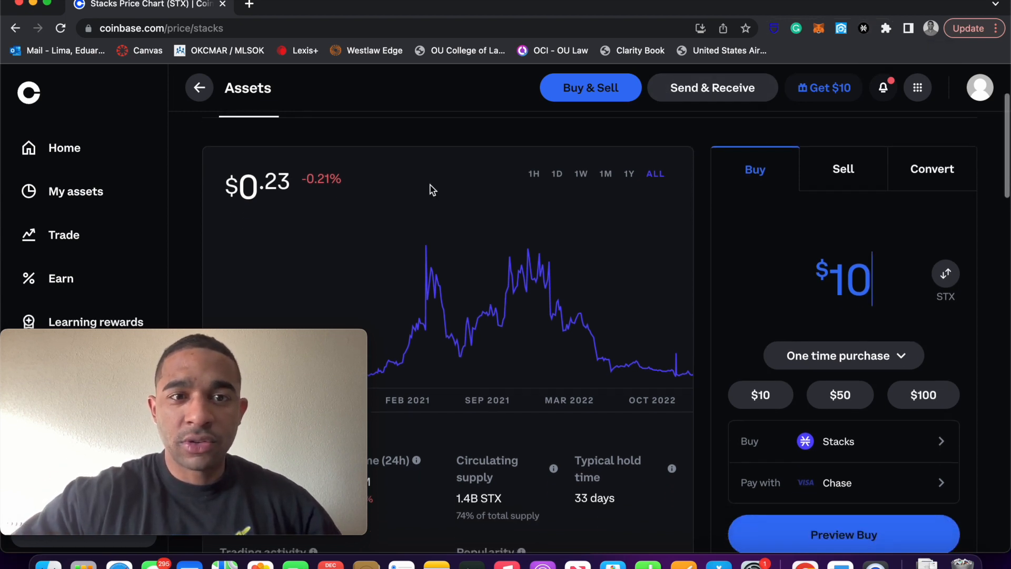
scroll(up, 3)
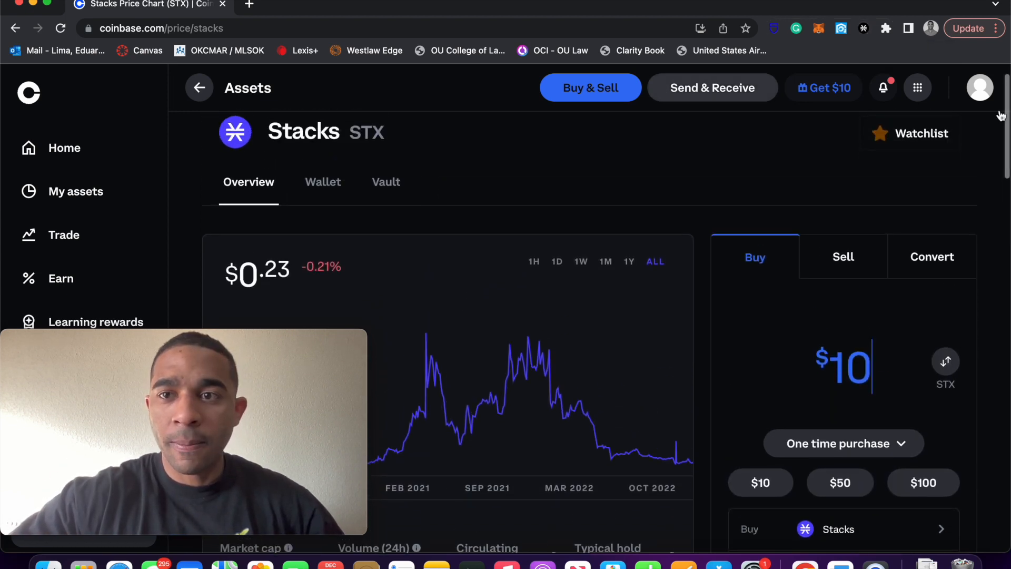
mouse_move(971, 113)
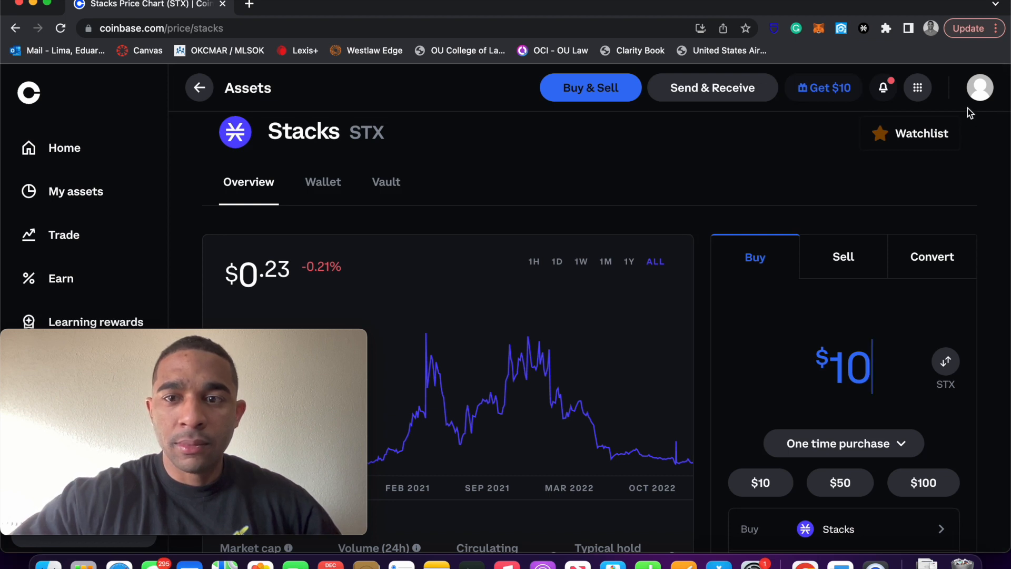
mouse_move(322, 187)
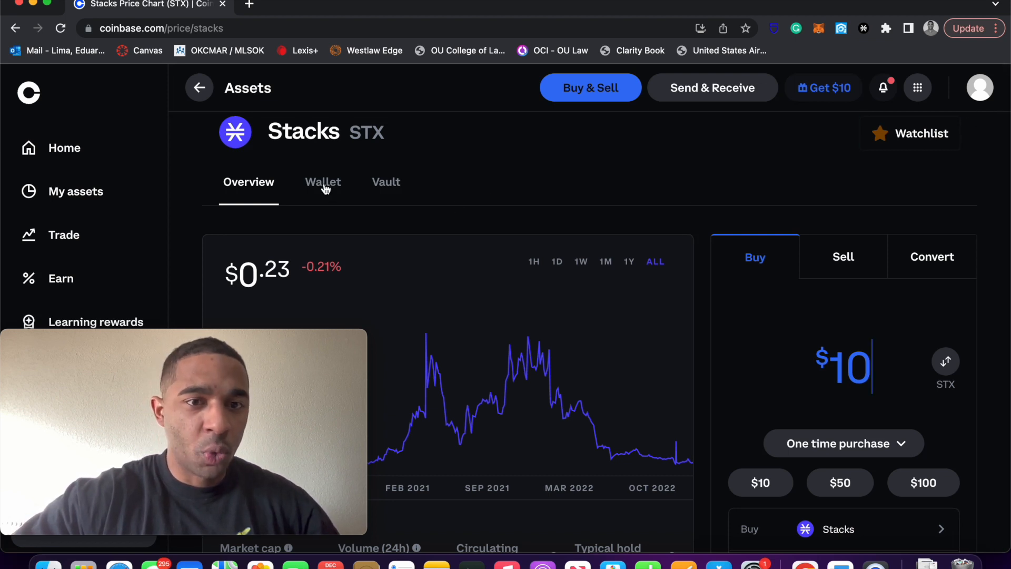
click(323, 182)
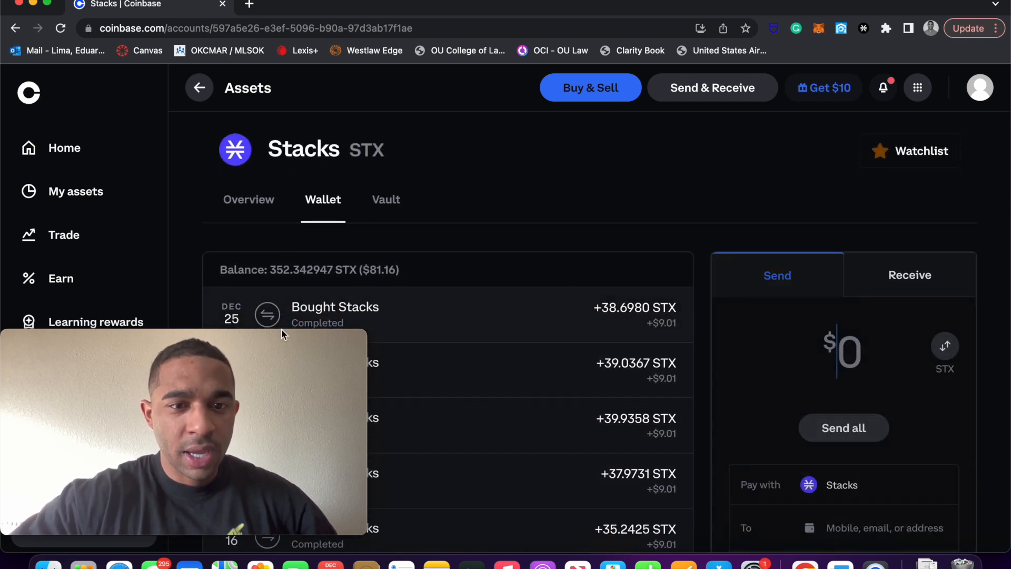
mouse_move(252, 372)
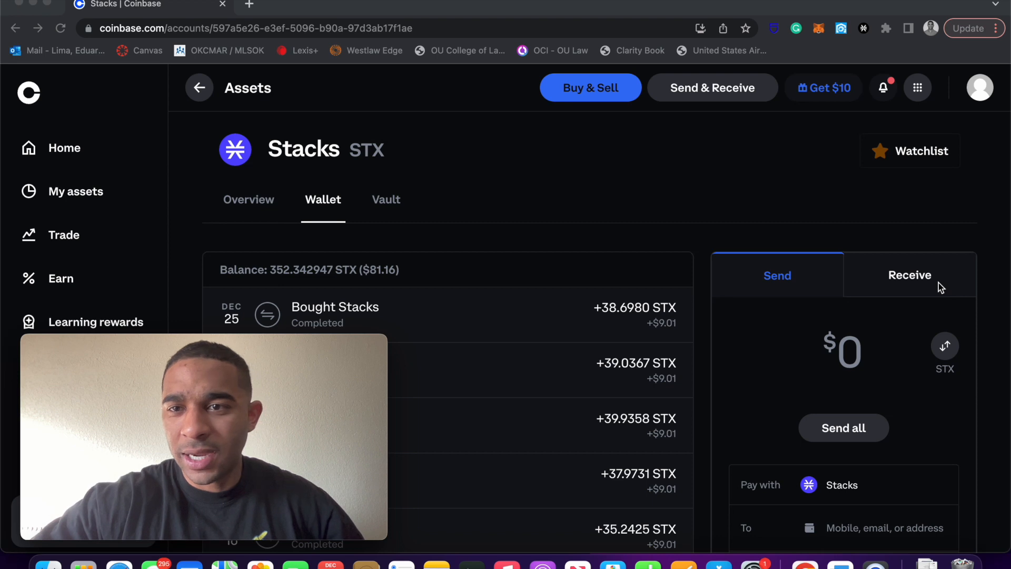
mouse_move(864, 33)
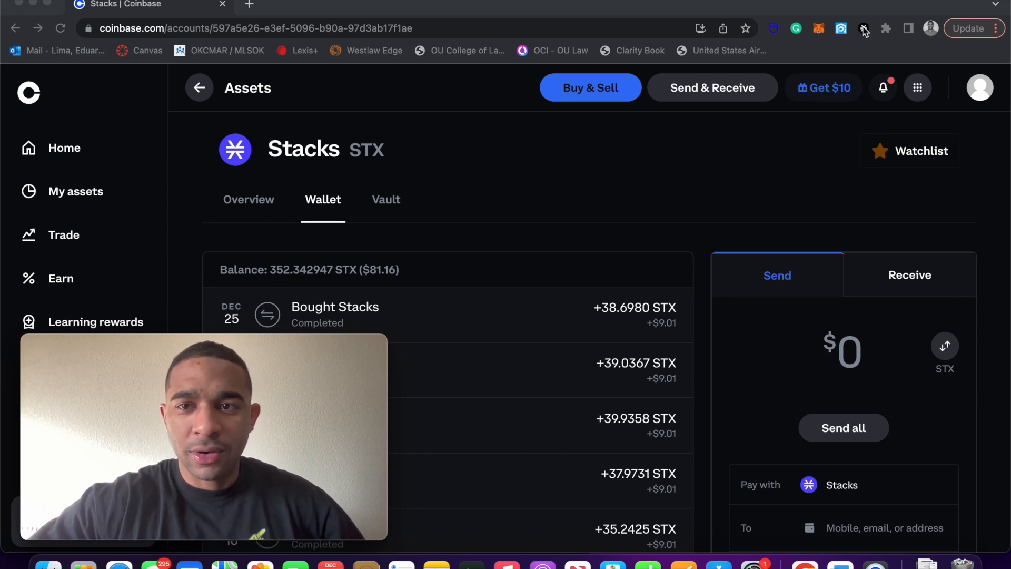
- Bring up the Hiro Wallet extension showing Account 2 with an empty STX balance
click(864, 28)
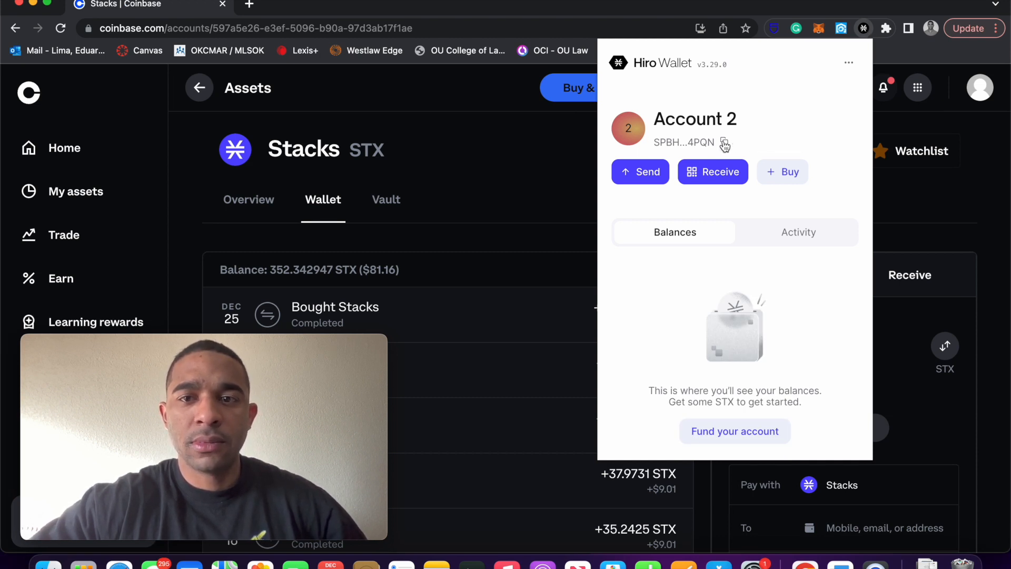
mouse_move(762, 212)
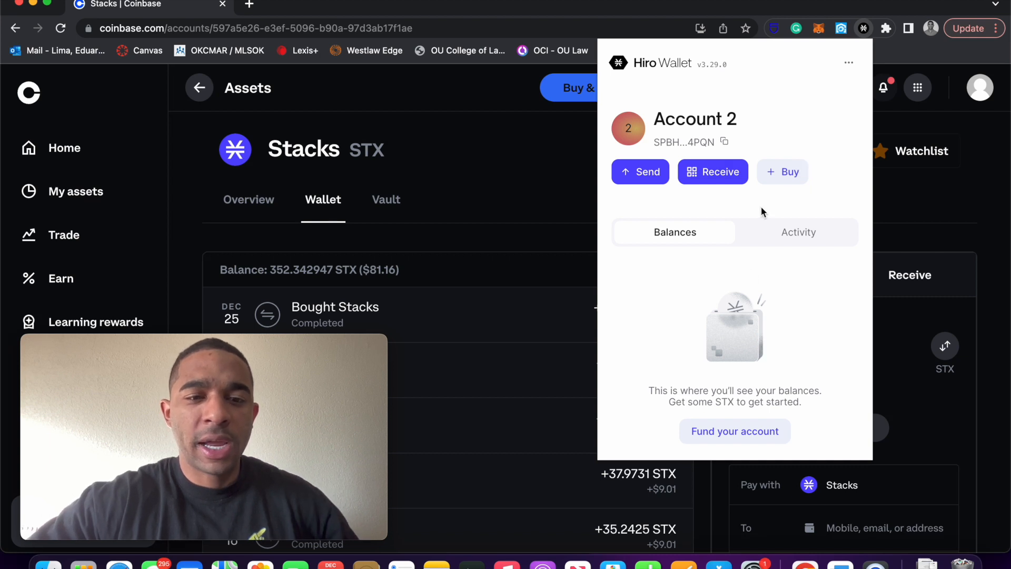
mouse_move(725, 142)
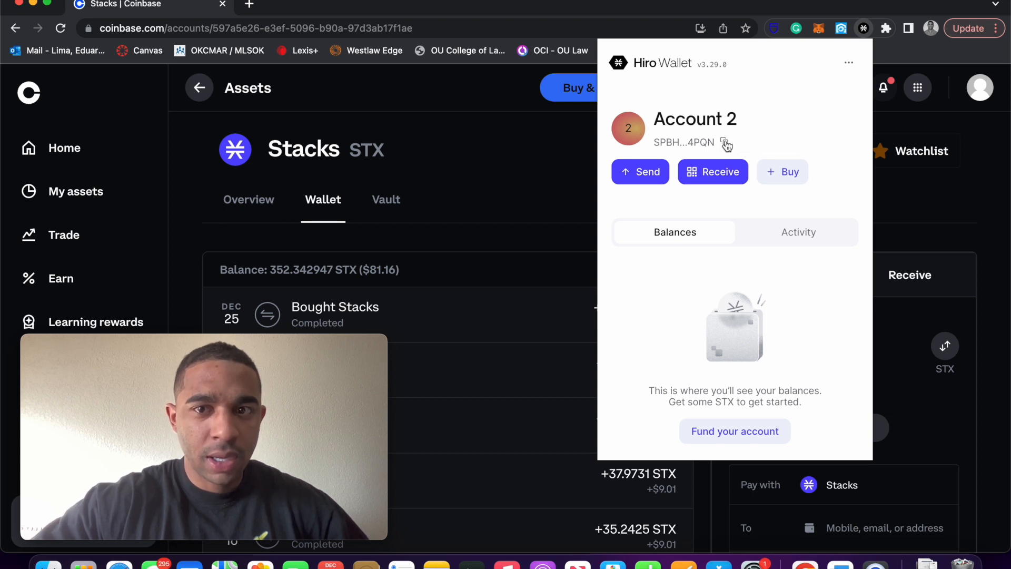
mouse_move(916, 226)
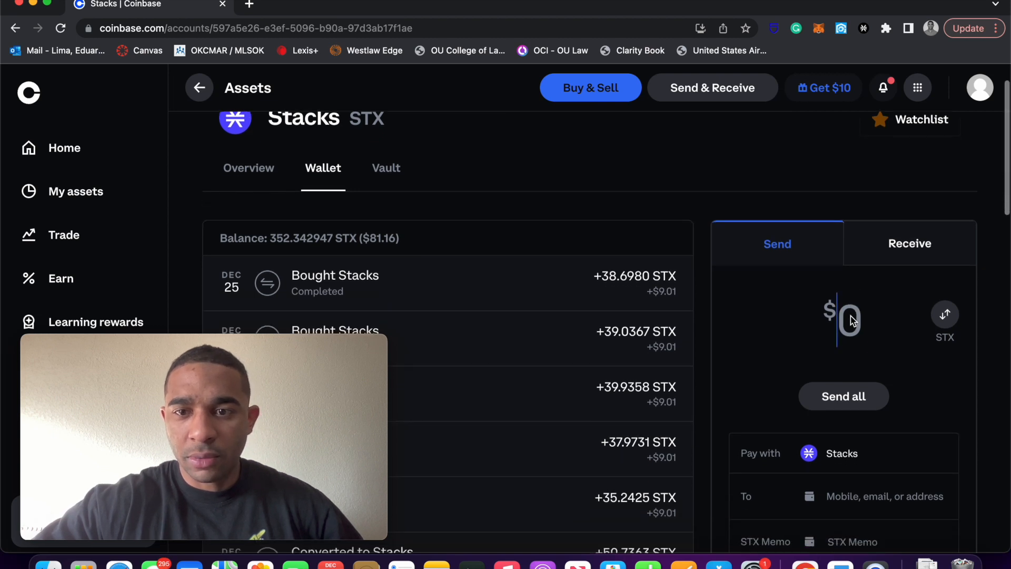
scroll(down, 3)
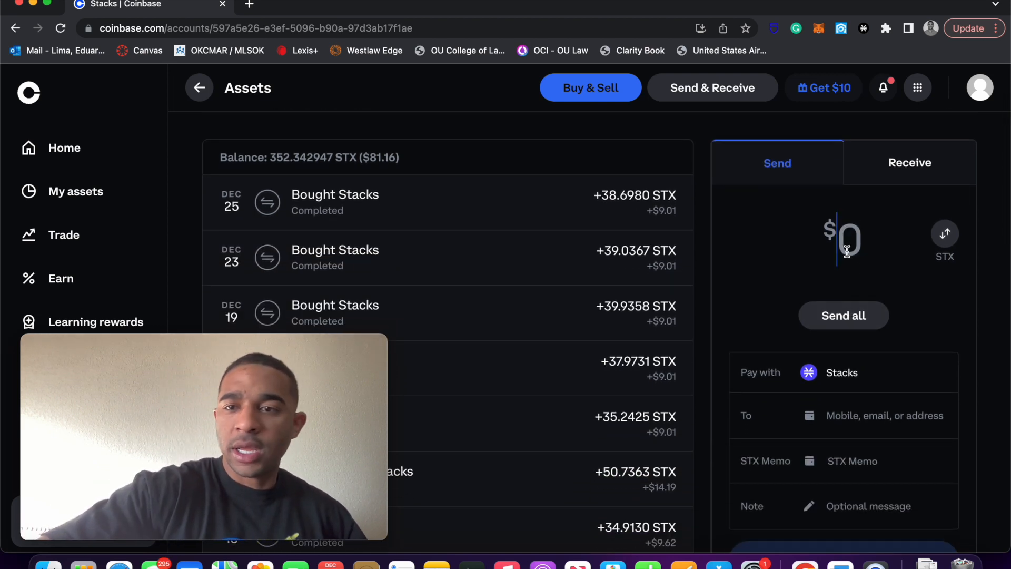
text(5)
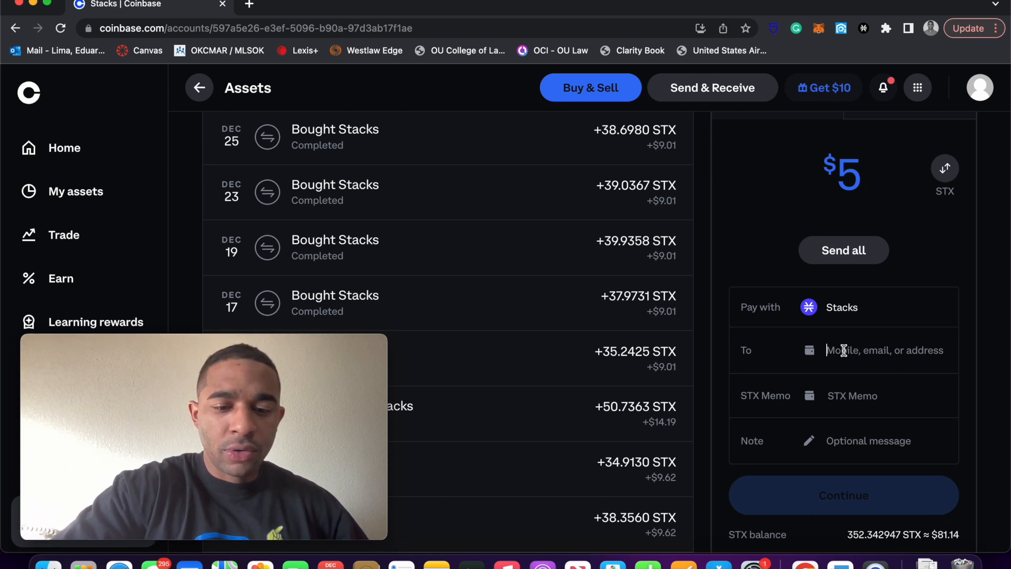
text(SPBHFN2BHTKTQVNRH33MKJWG7EA7Q5WY4JW84PQN)
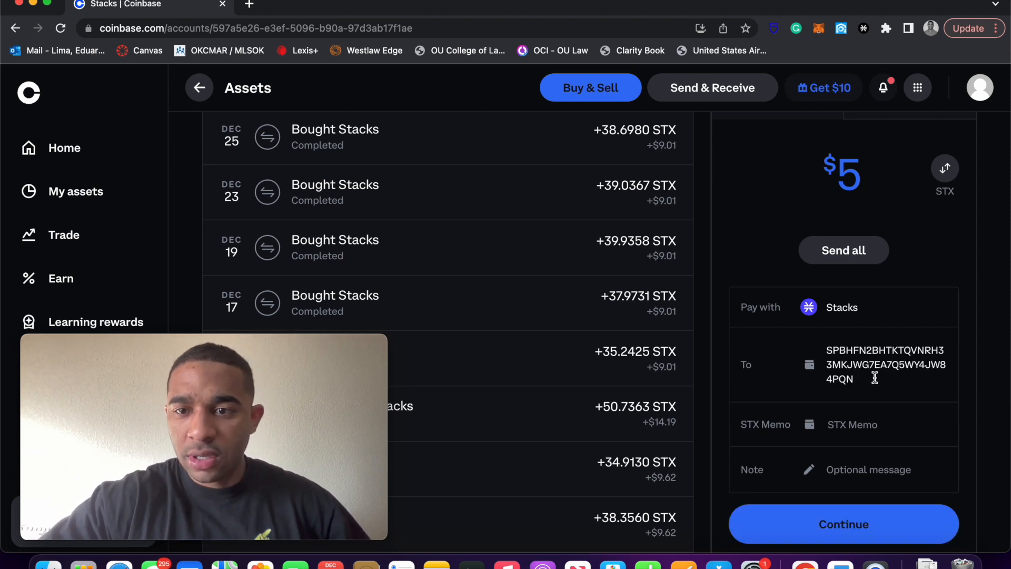
- Continue the $5 Stacks send, reaching the missing-STX-Memo warning
scroll(down, 3)
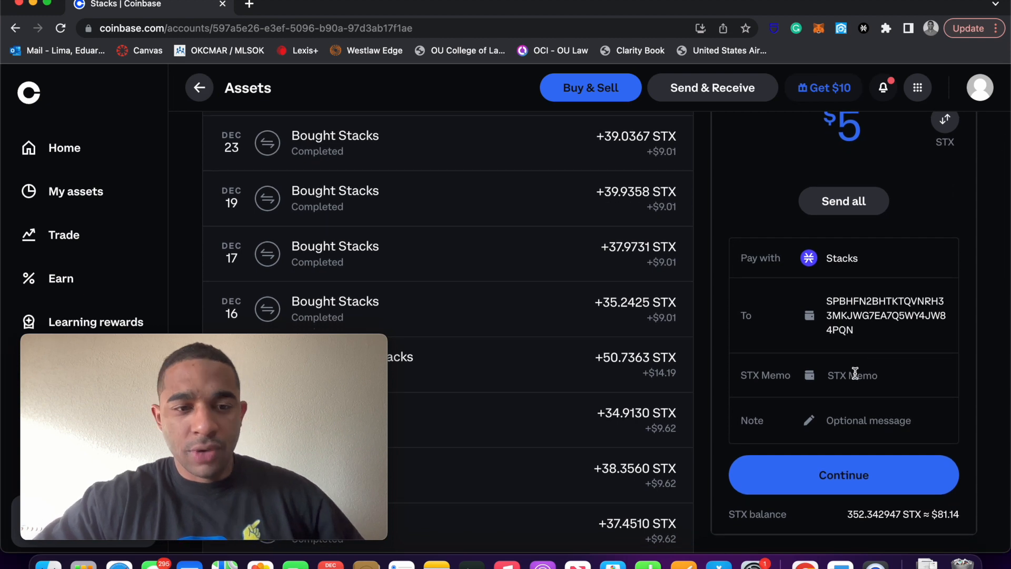
scroll(down, 3)
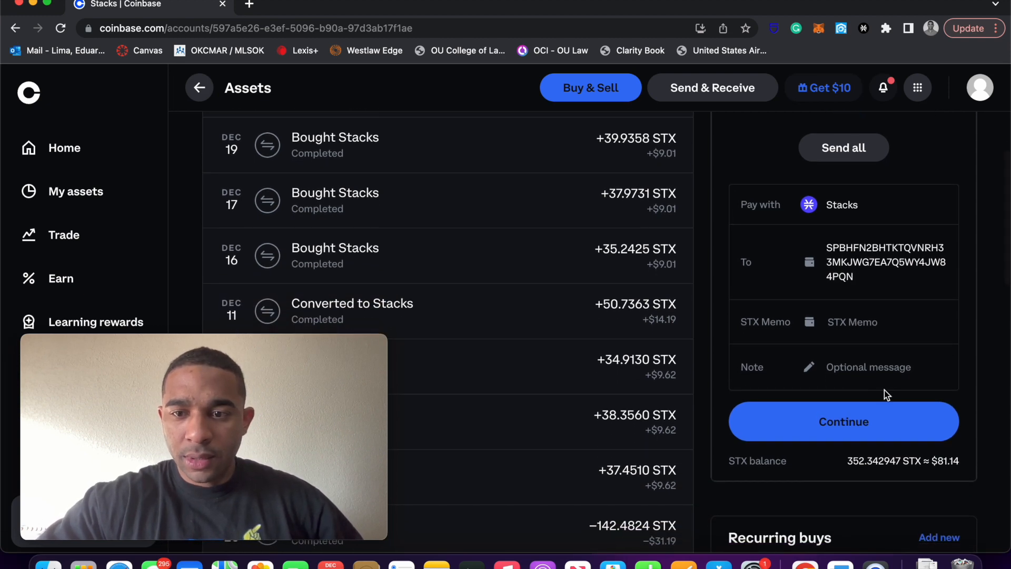
scroll(down, 3)
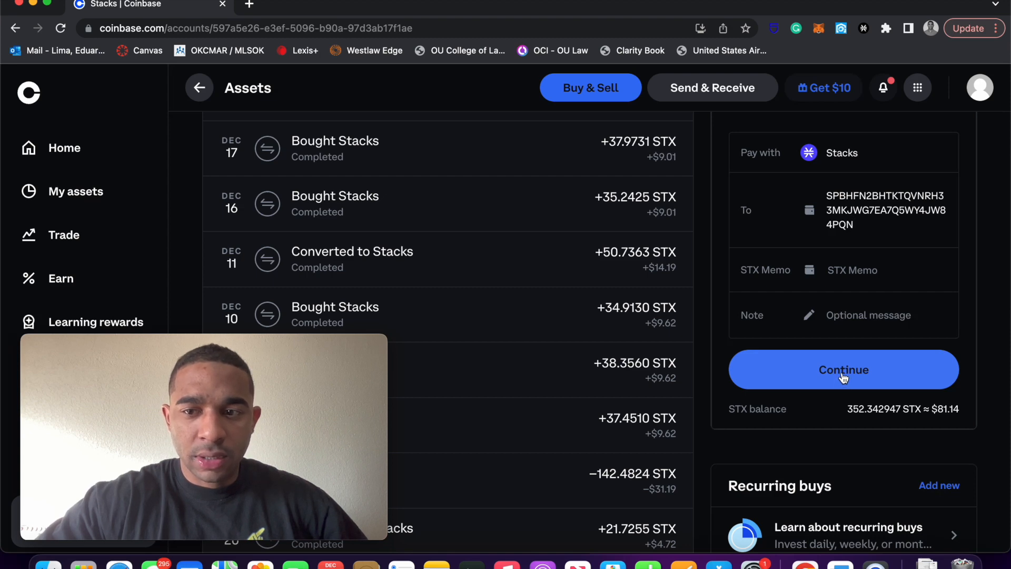
click(843, 369)
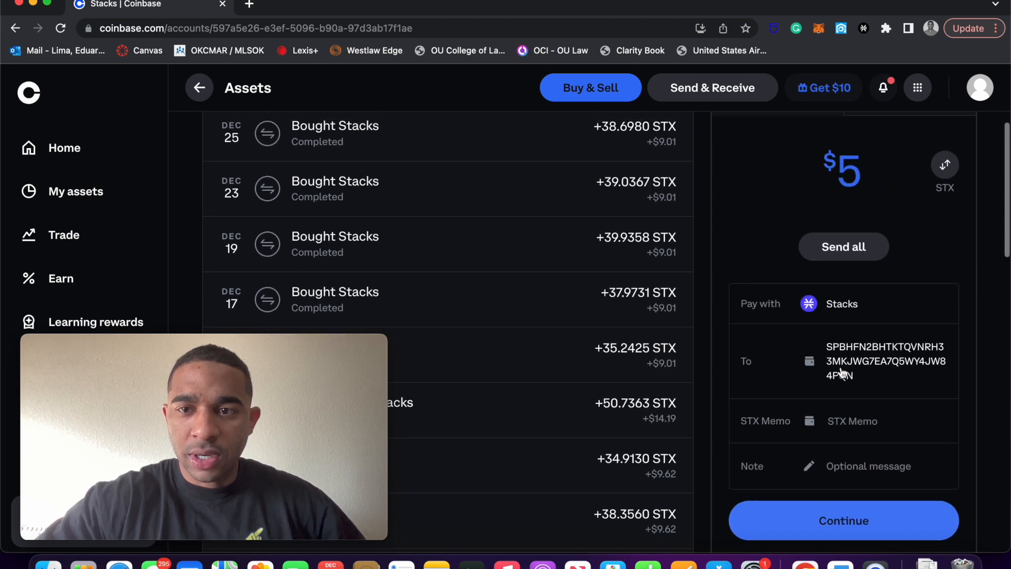
scroll(down, 3)
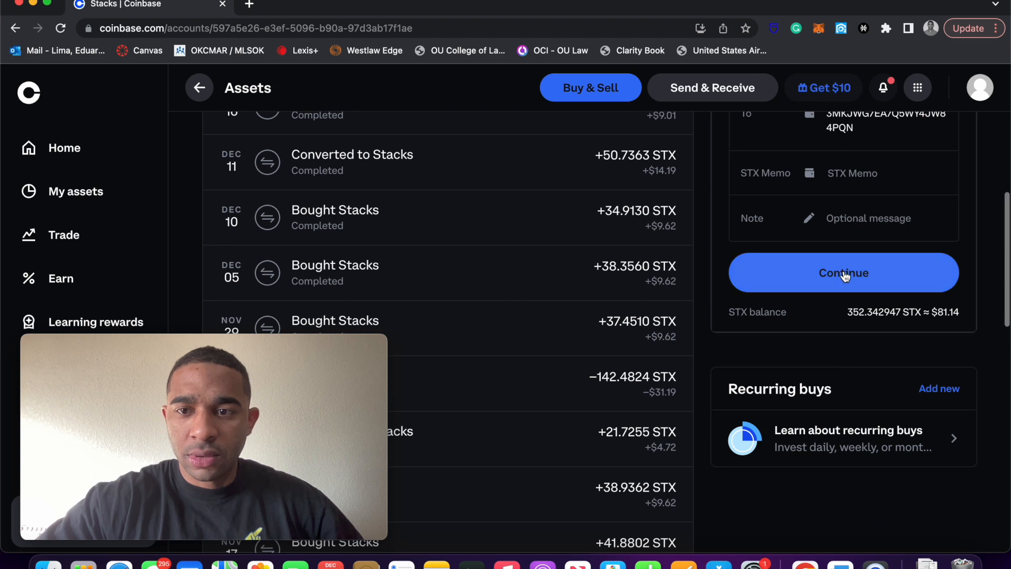
click(843, 272)
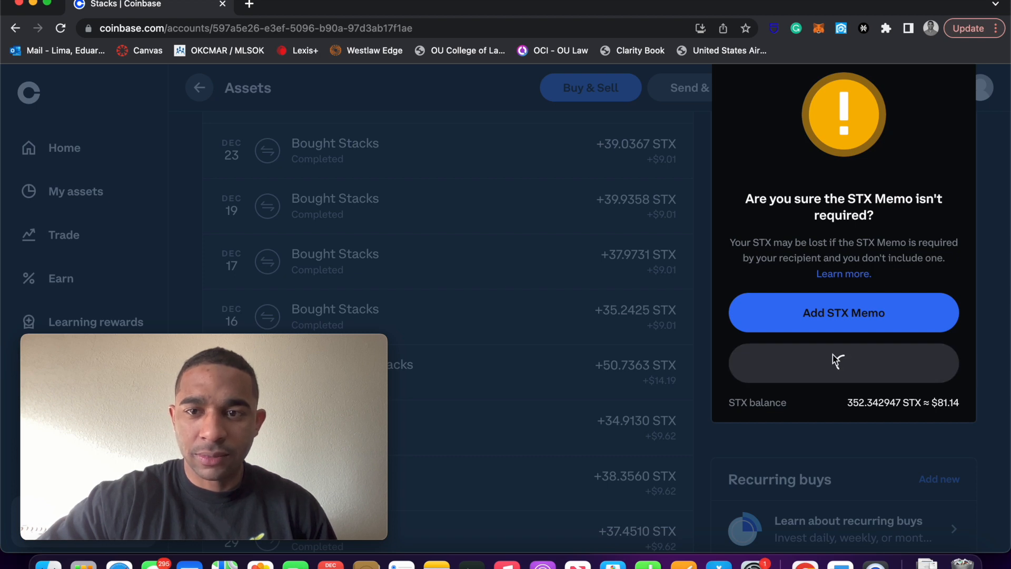
- Proceed without an STX memo to the $5.00 (21.69668 STX) send review
click(843, 362)
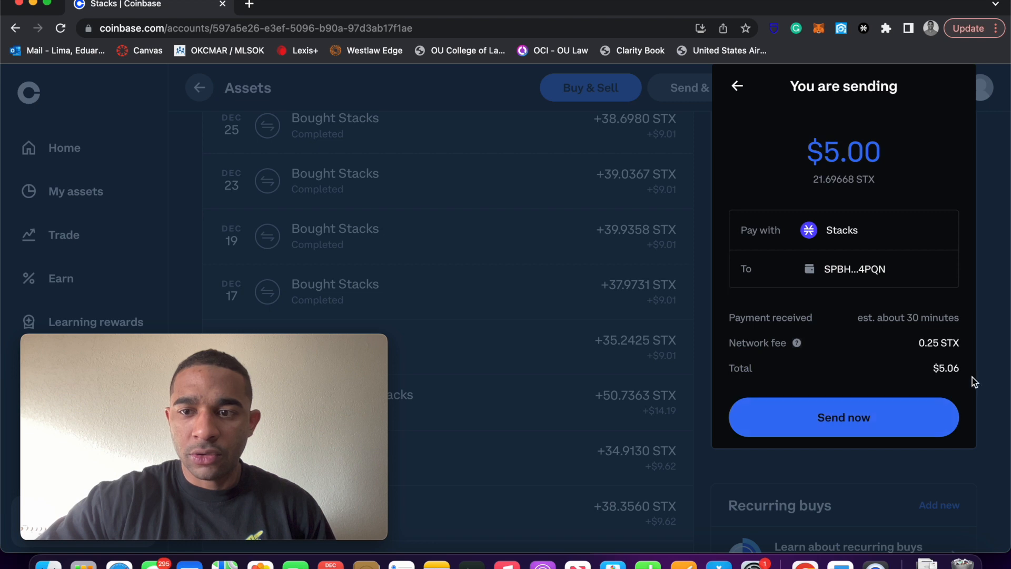
mouse_move(752, 462)
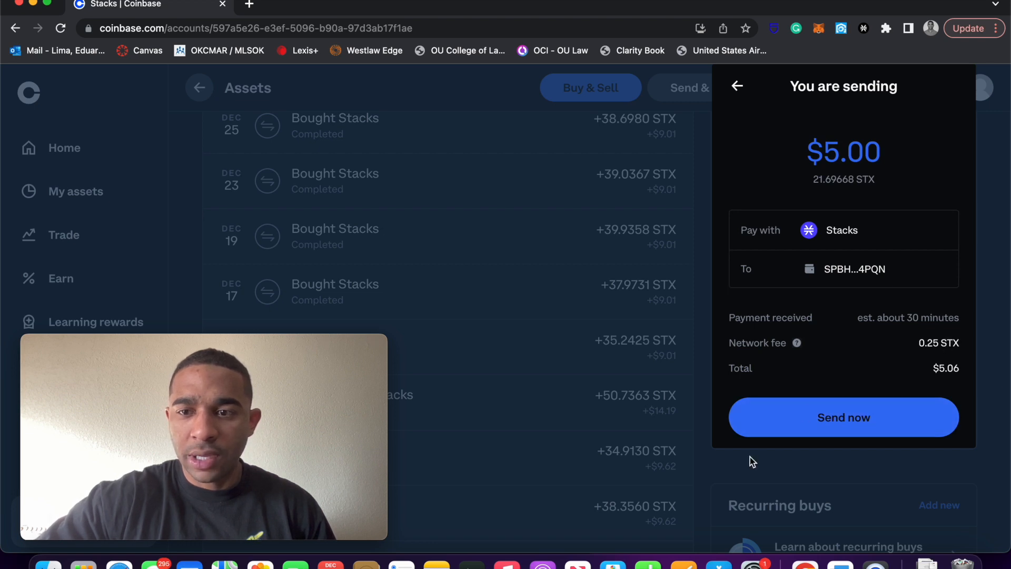
mouse_move(880, 352)
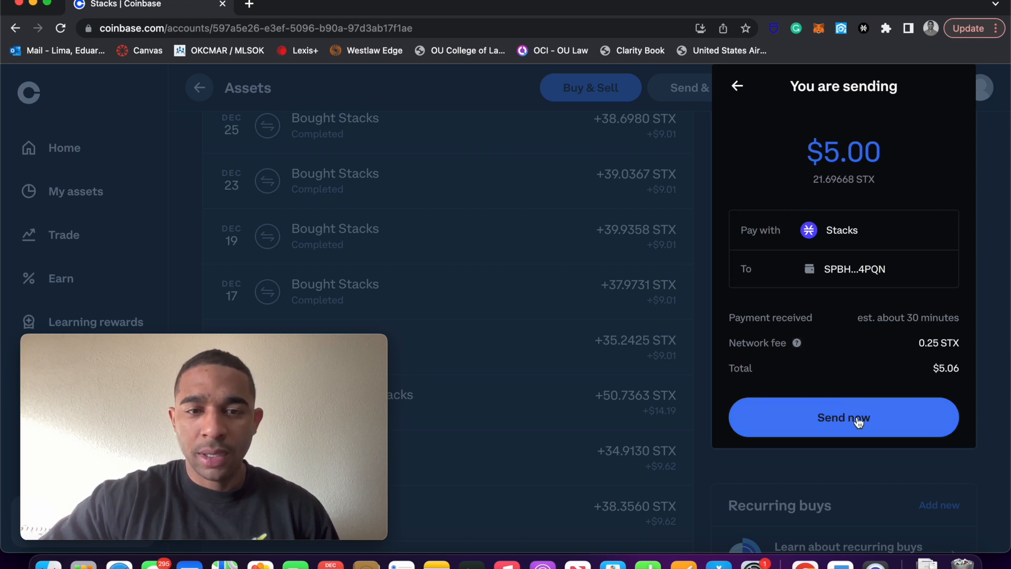
- Send the $5.00 of Stacks, 21.69668 STX, to the Hiro Wallet address
click(842, 417)
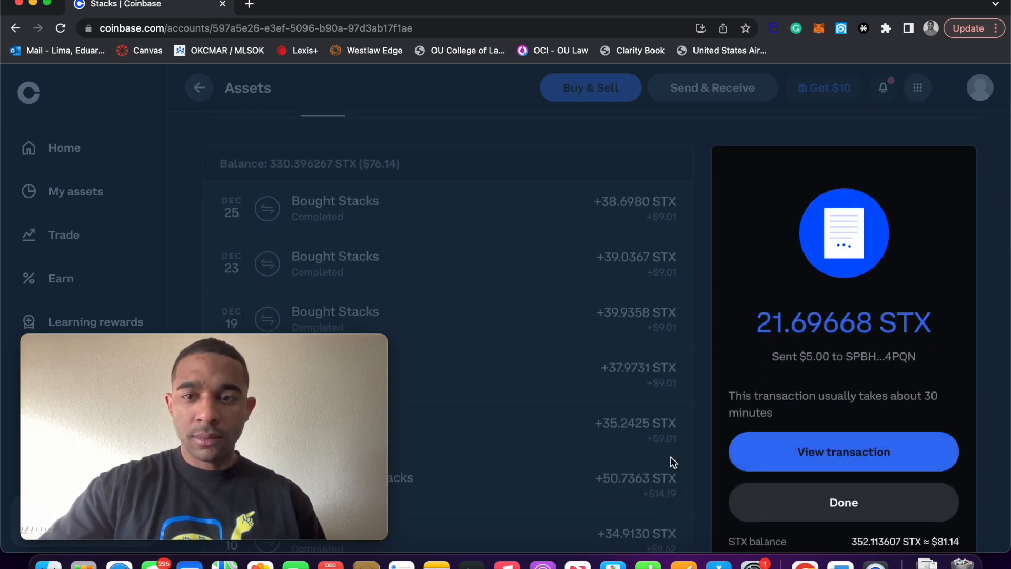
mouse_move(741, 378)
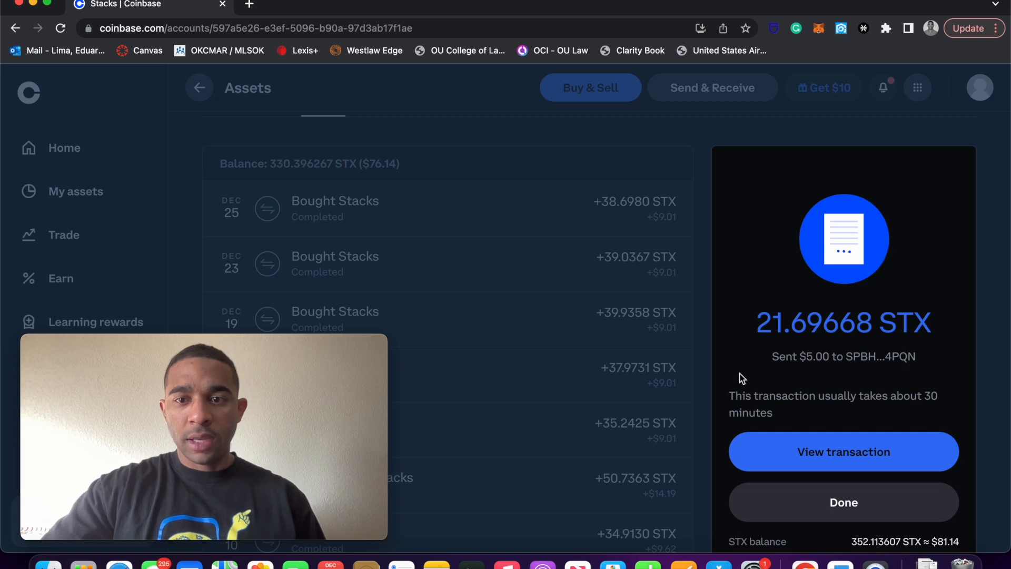
mouse_move(827, 390)
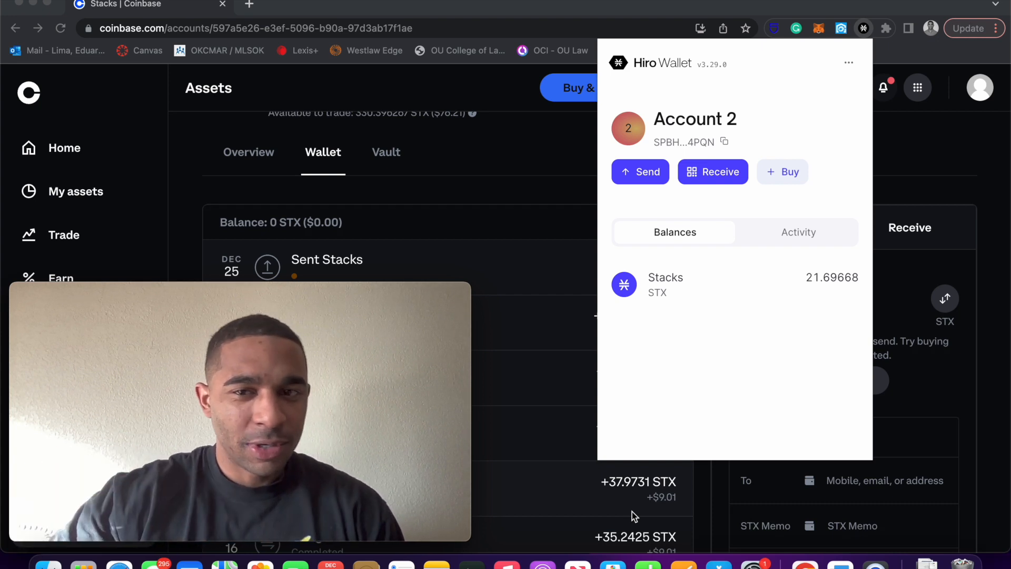
mouse_move(794, 373)
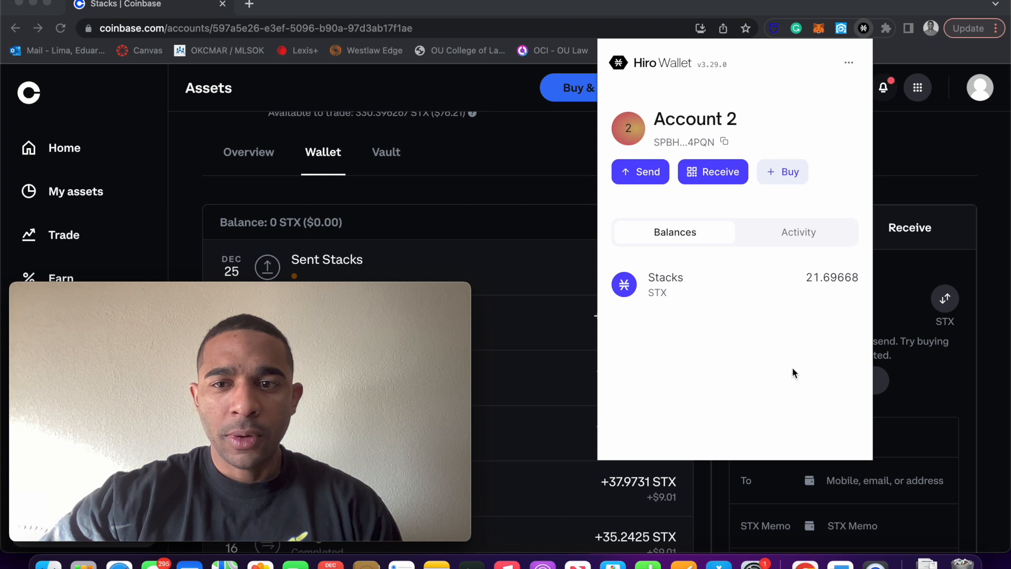